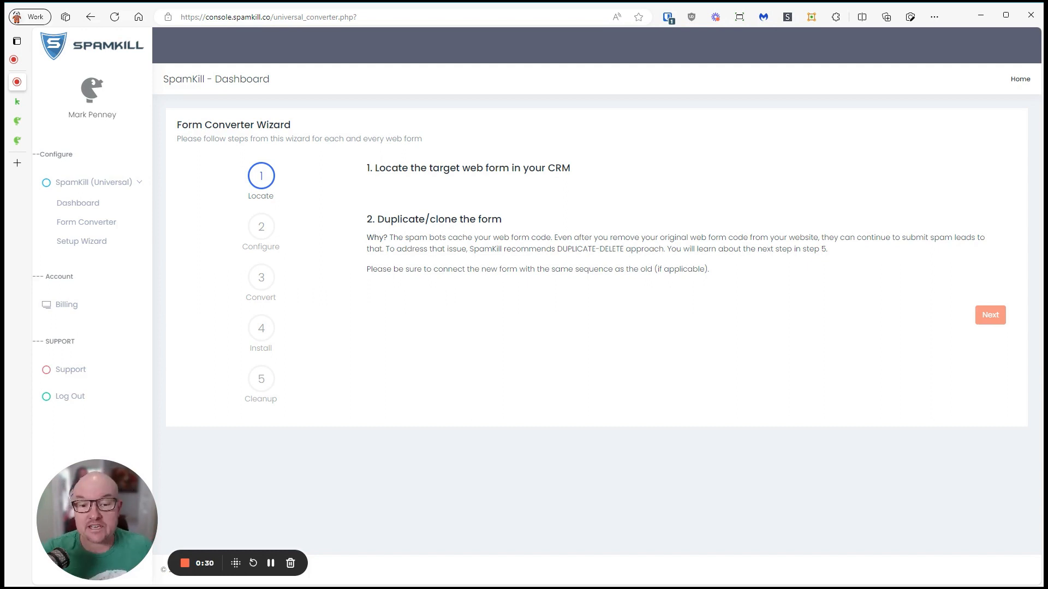
pyautogui.moveTo(449, 103)
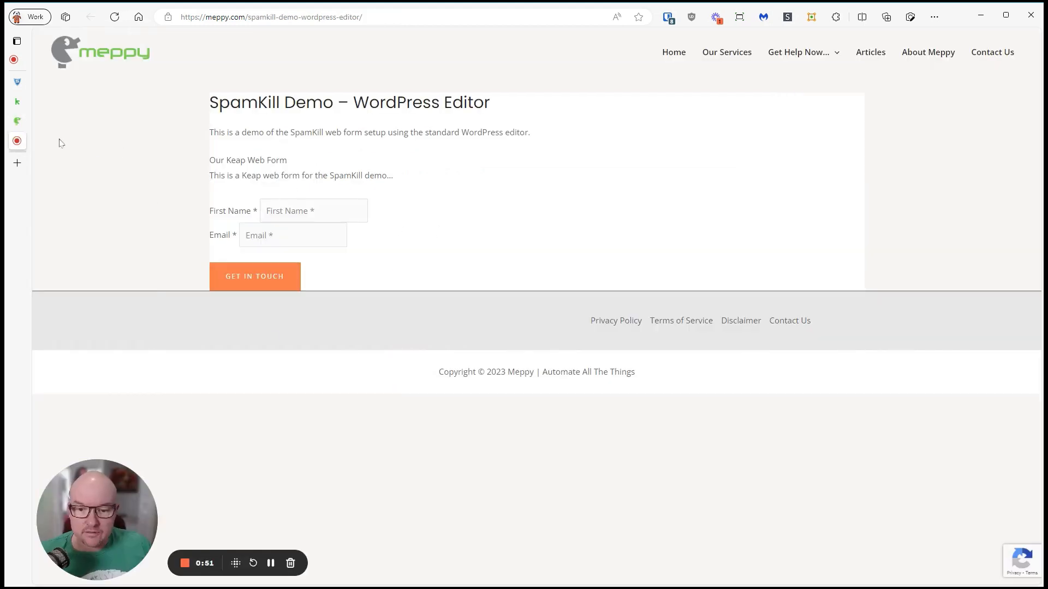
# - View the WordPress demo page's embedded Keap form and return to the SpamKill converter
pyautogui.click(313, 211)
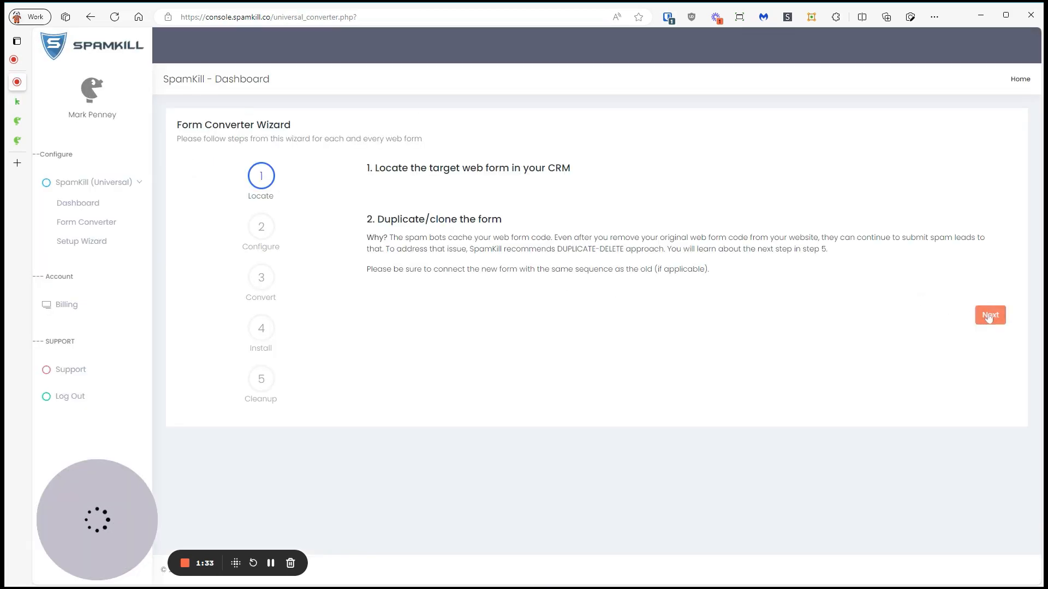
# - Advance the wizard, then in Keap tick 'Don't use Google reCAPTCHA' in the opt-in form's settings
pyautogui.click(990, 315)
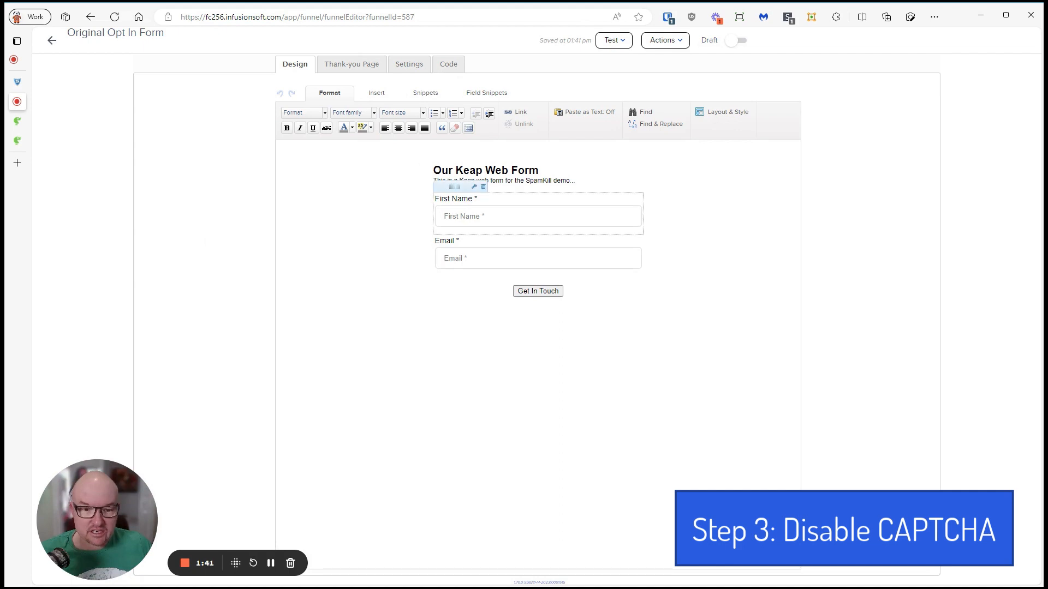
pyautogui.click(408, 65)
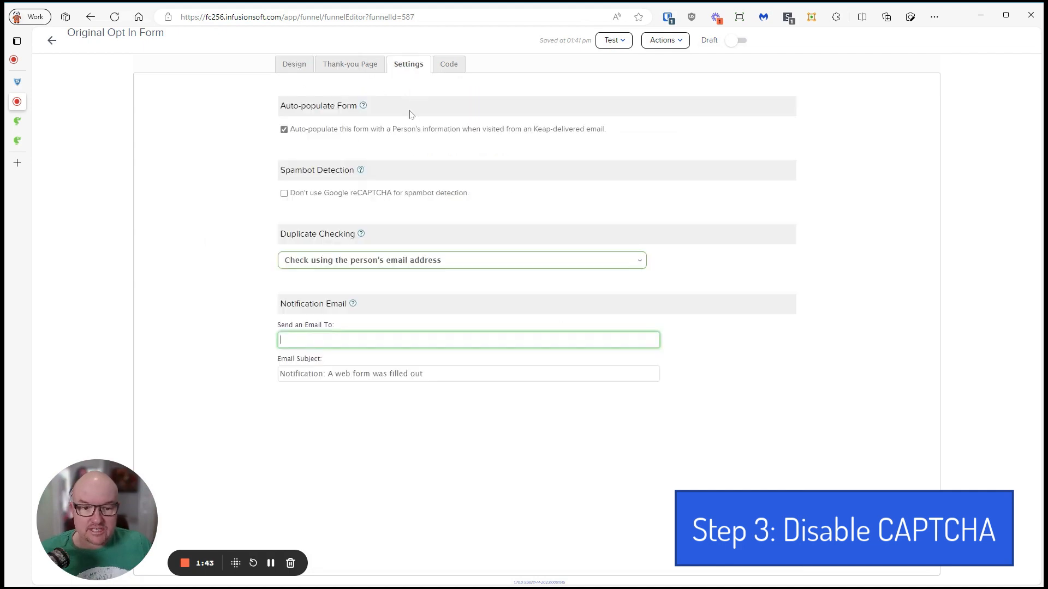
pyautogui.click(284, 192)
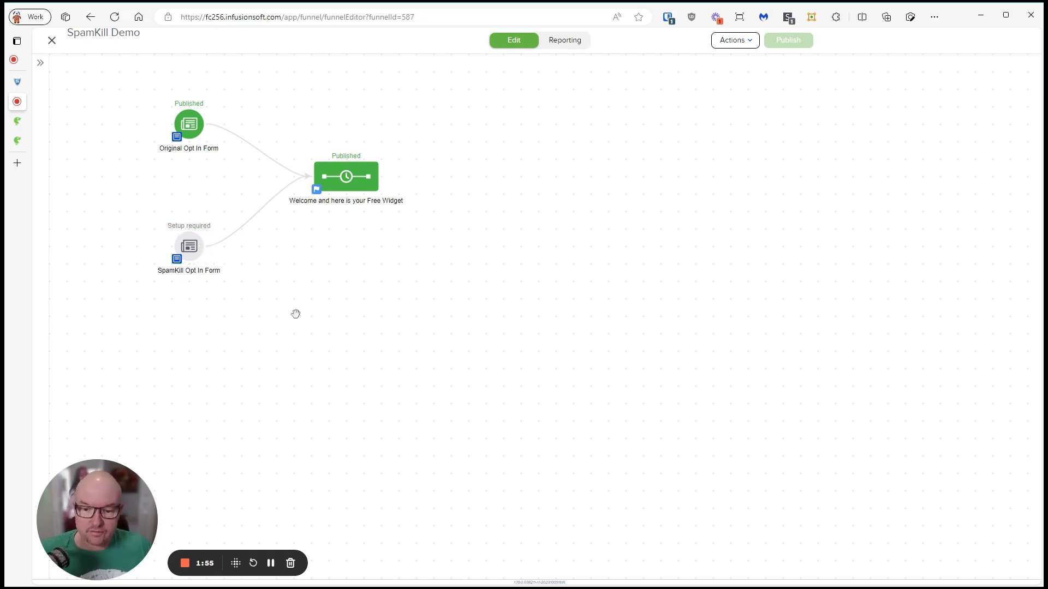
pyautogui.moveTo(156, 201)
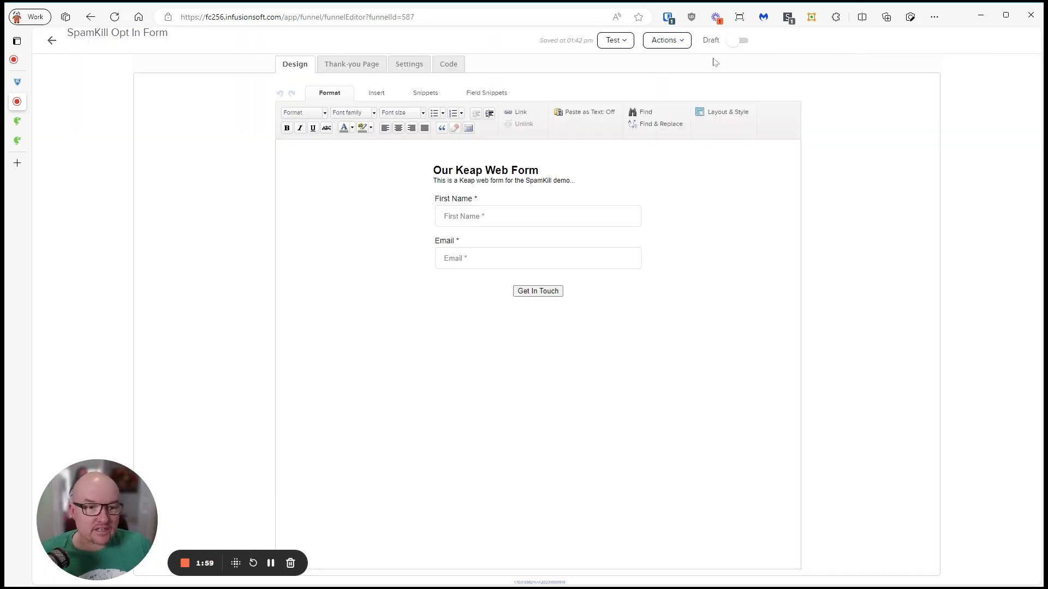
# - Mark the SpamKill Opt In Form Ready and publish the SpamKill Demo campaign, confirming the publish
pyautogui.click(738, 40)
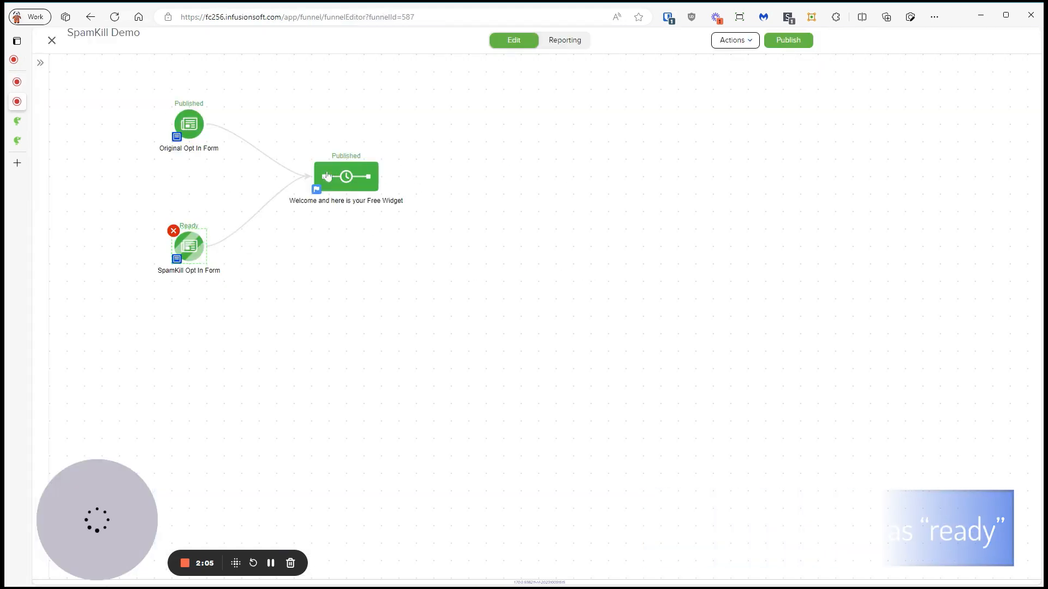
pyautogui.moveTo(468, 189)
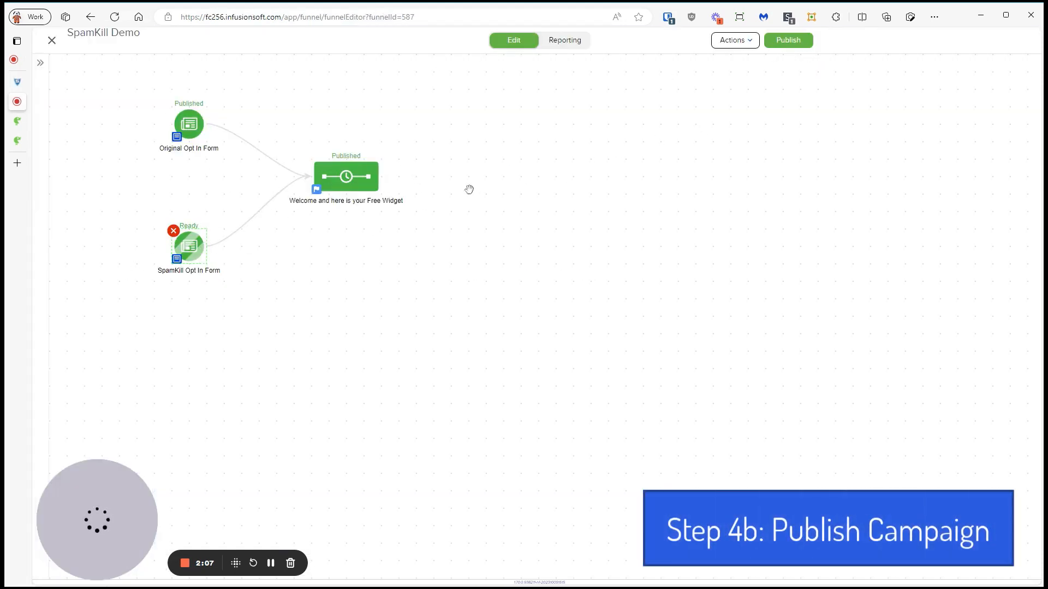
pyautogui.click(787, 40)
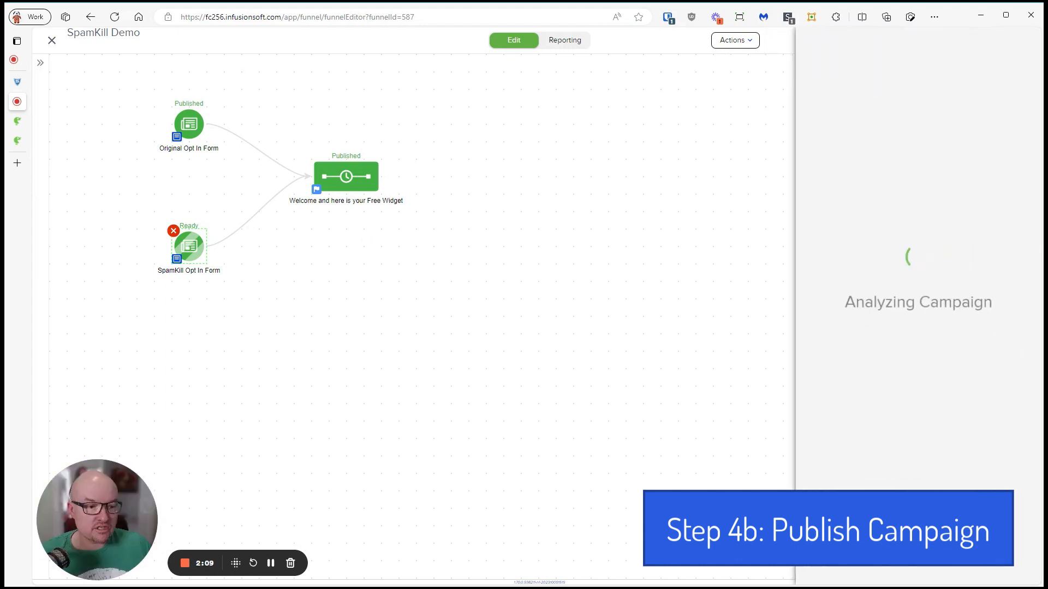
pyautogui.click(564, 41)
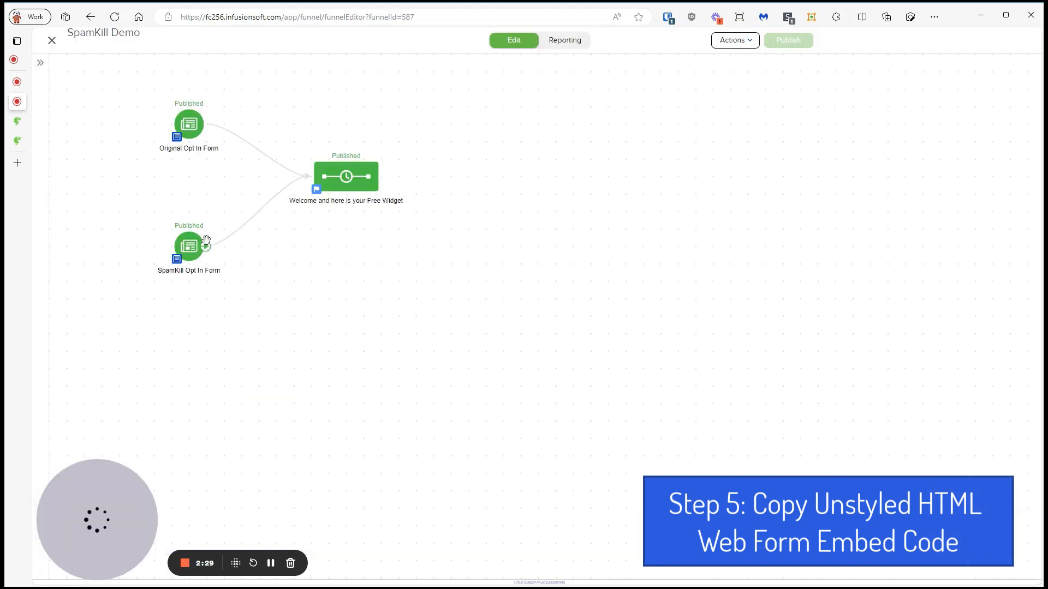
# - Get the SpamKill Opt In Form's HTML Code (unstyled) from its Code view for the converter
pyautogui.doubleClick(189, 249)
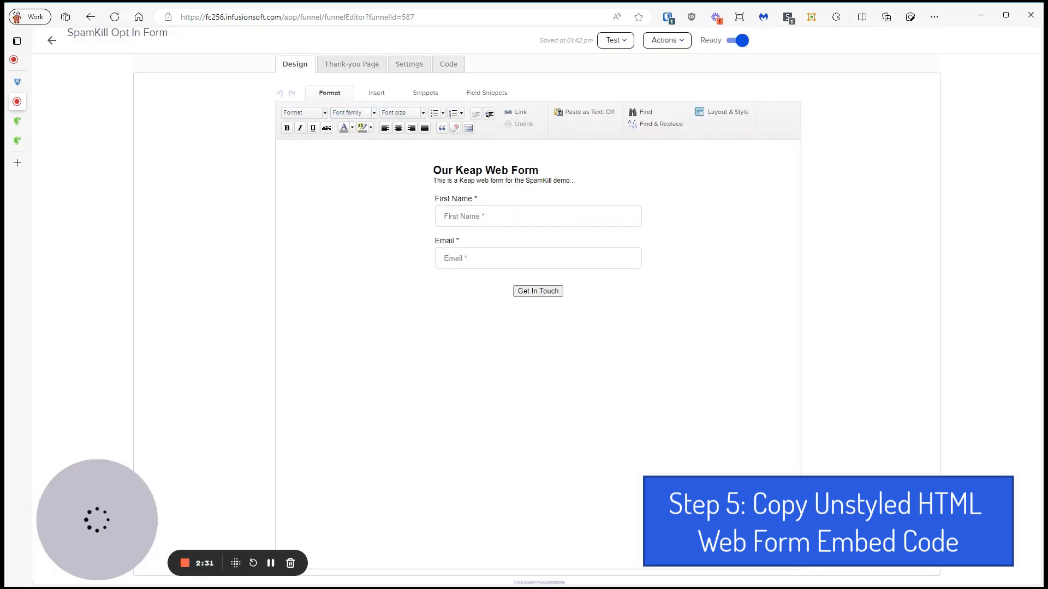
pyautogui.click(446, 64)
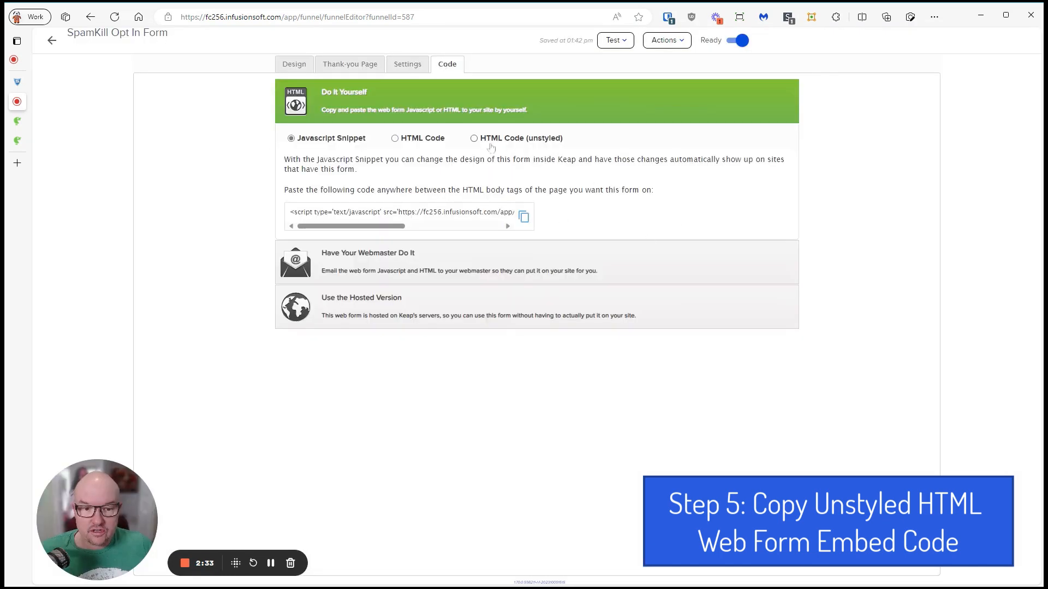
pyautogui.click(473, 138)
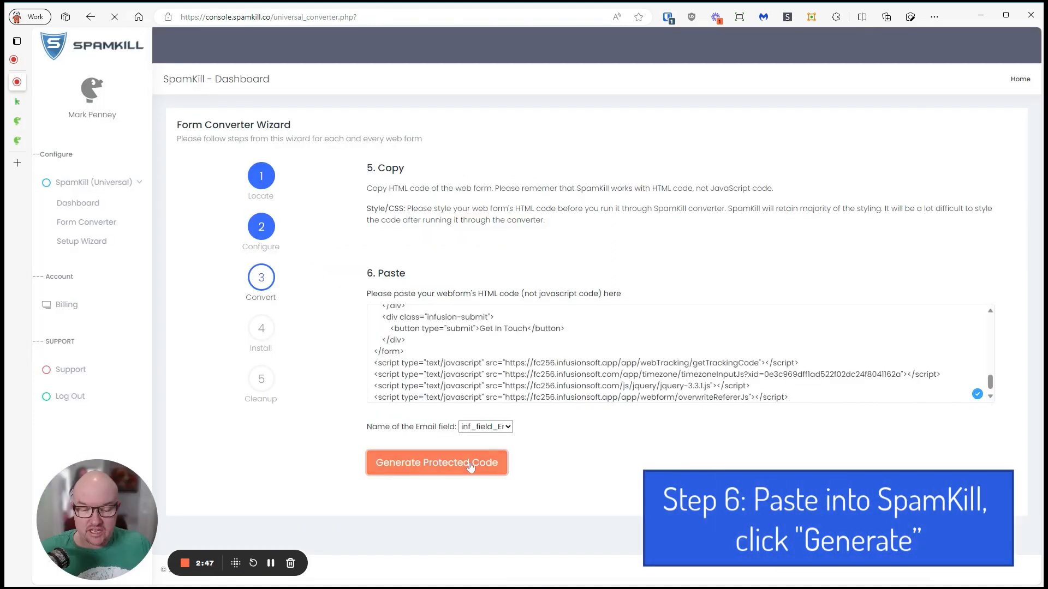
# - Generate the protected form code and bring it to the WordPress page's Custom HTML block
pyautogui.click(437, 462)
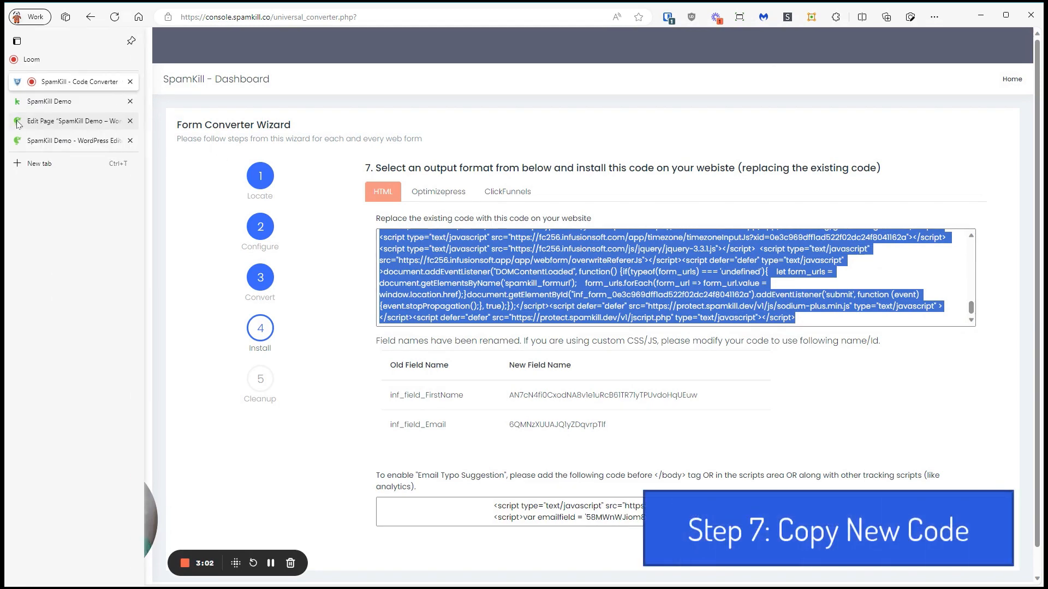
pyautogui.click(73, 141)
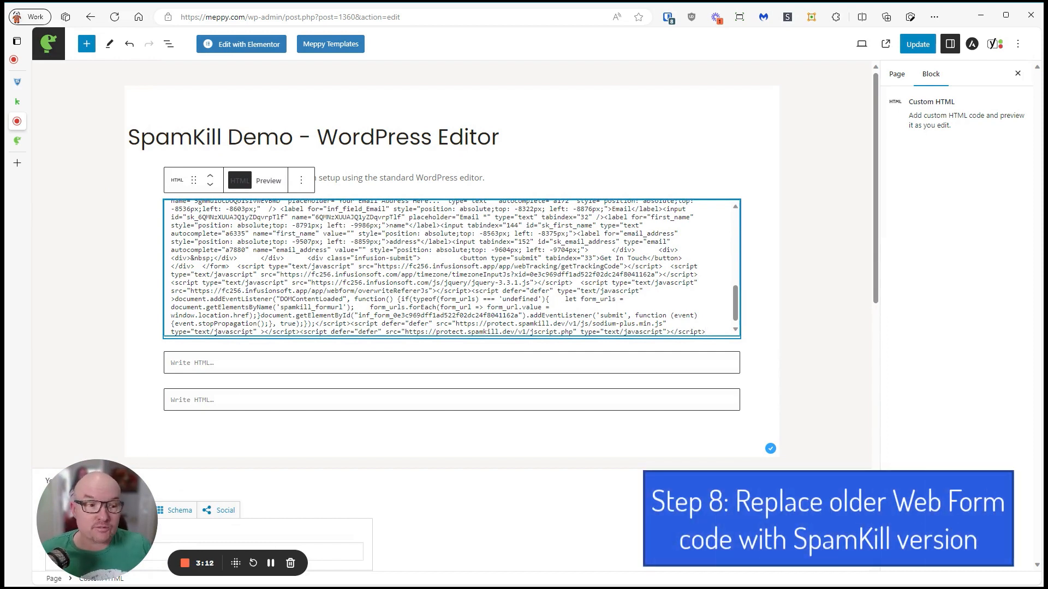
# - Update the demo page with the protected form, check Keap, and return to SpamKill's email snippet
pyautogui.click(916, 44)
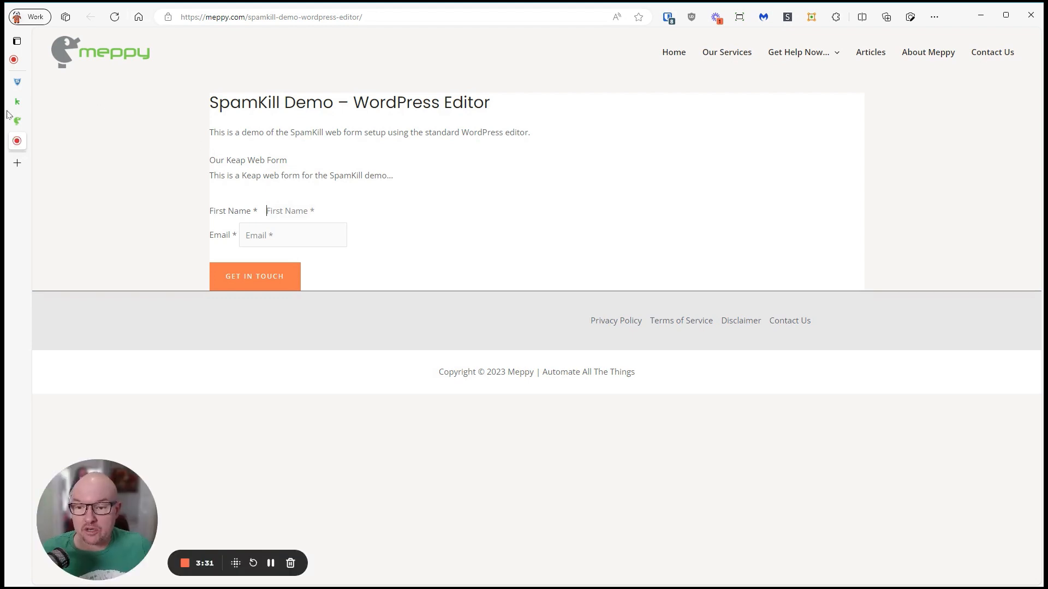
pyautogui.click(16, 40)
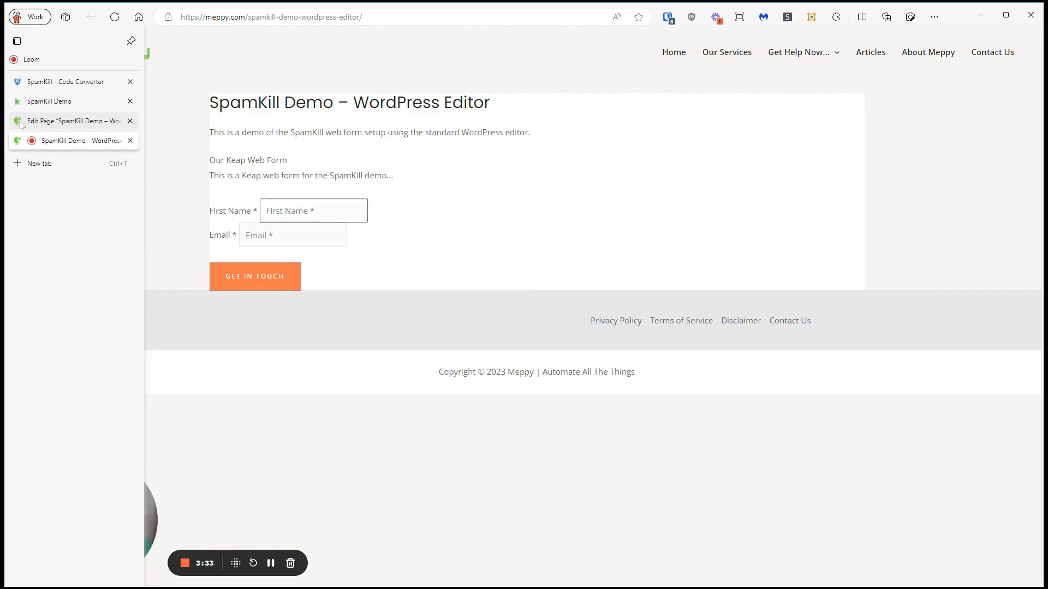
pyautogui.click(51, 101)
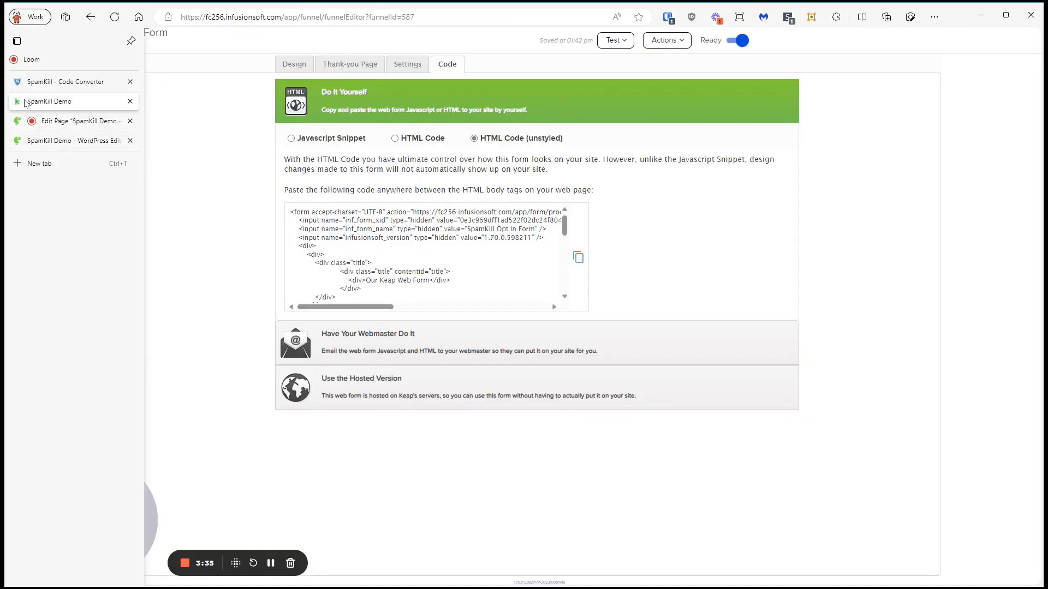
pyautogui.click(63, 82)
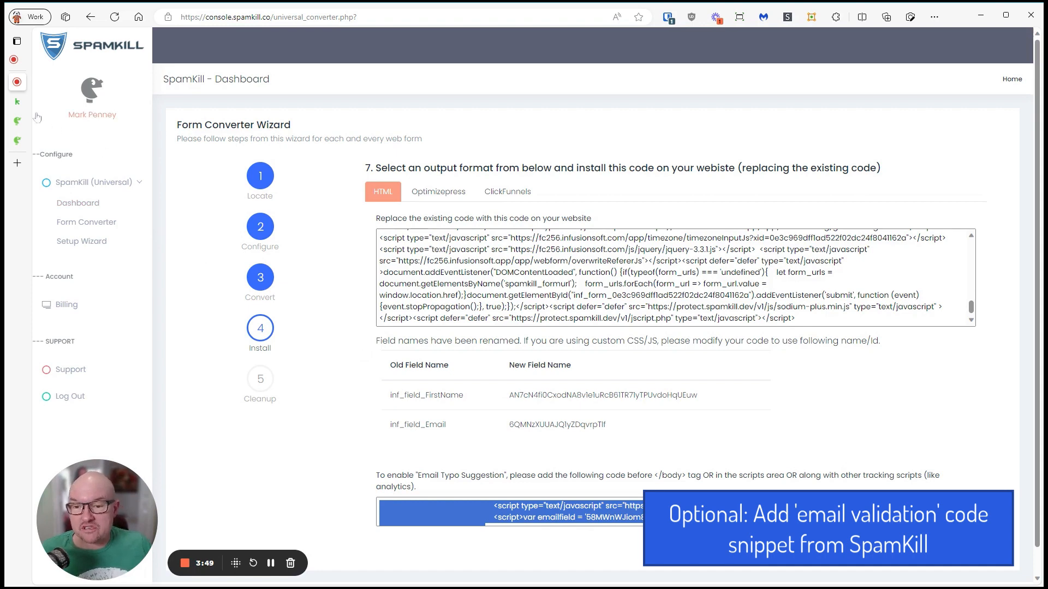
# - Add the email typo snippet in a new Custom HTML block, update, and view the live form's suggestion
pyautogui.click(17, 40)
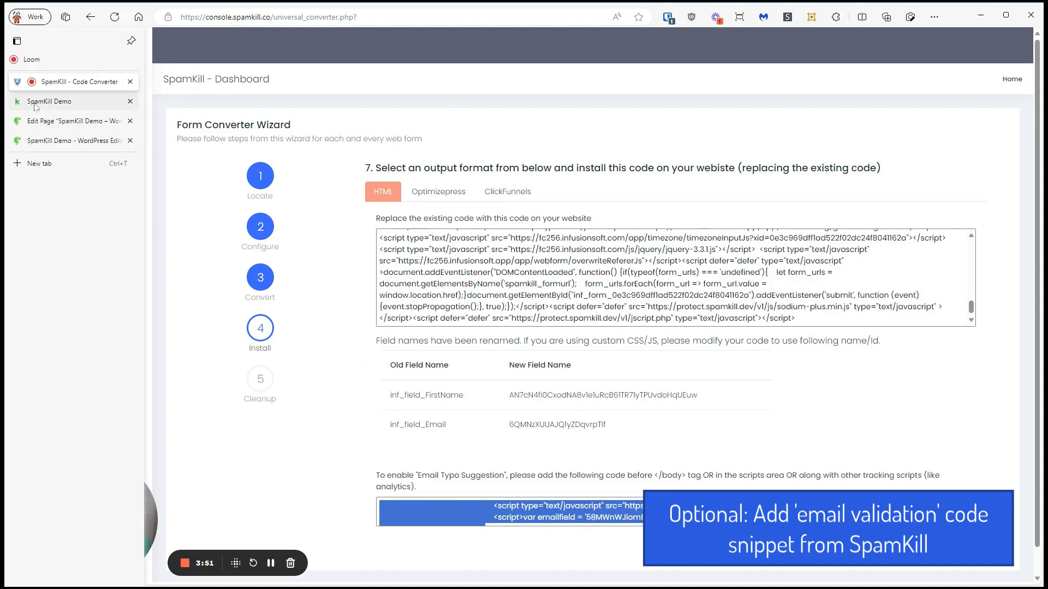
pyautogui.click(66, 140)
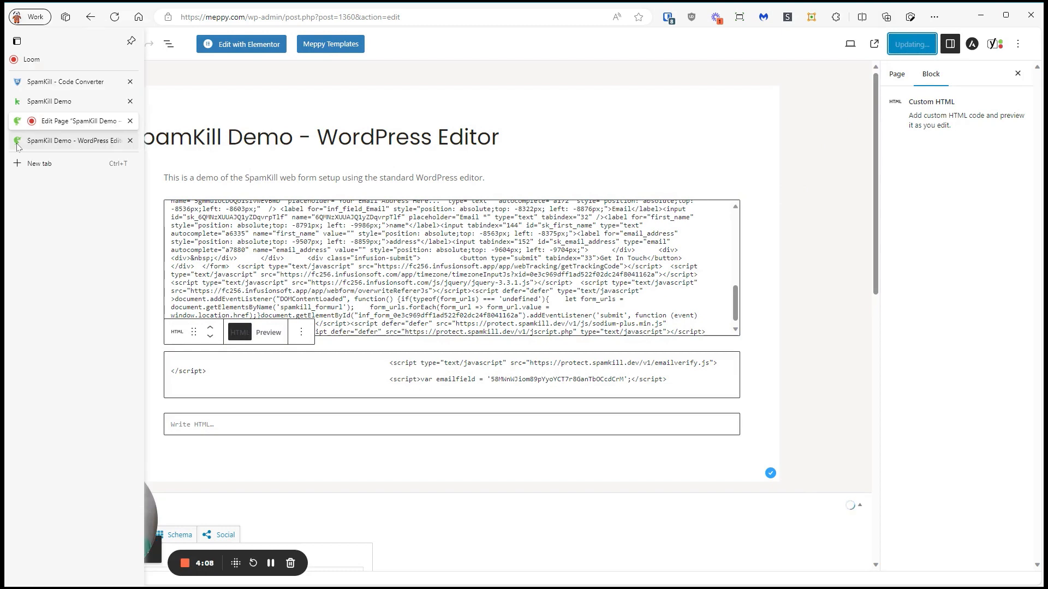
pyautogui.click(72, 141)
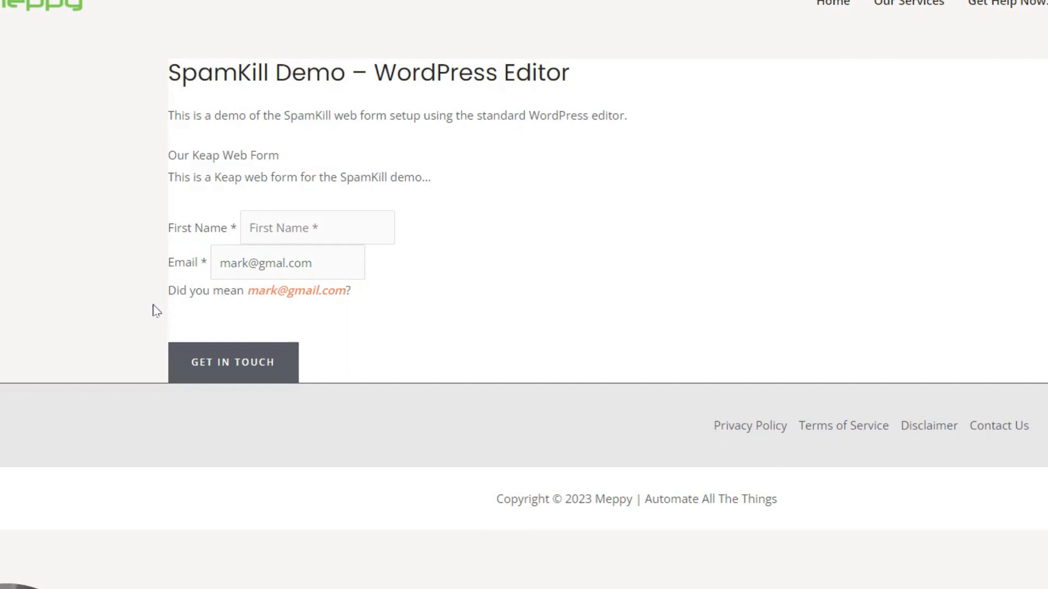
# - Switch to the SpamKill converter's step 7 with the Old/New Field Name table
pyautogui.click(296, 290)
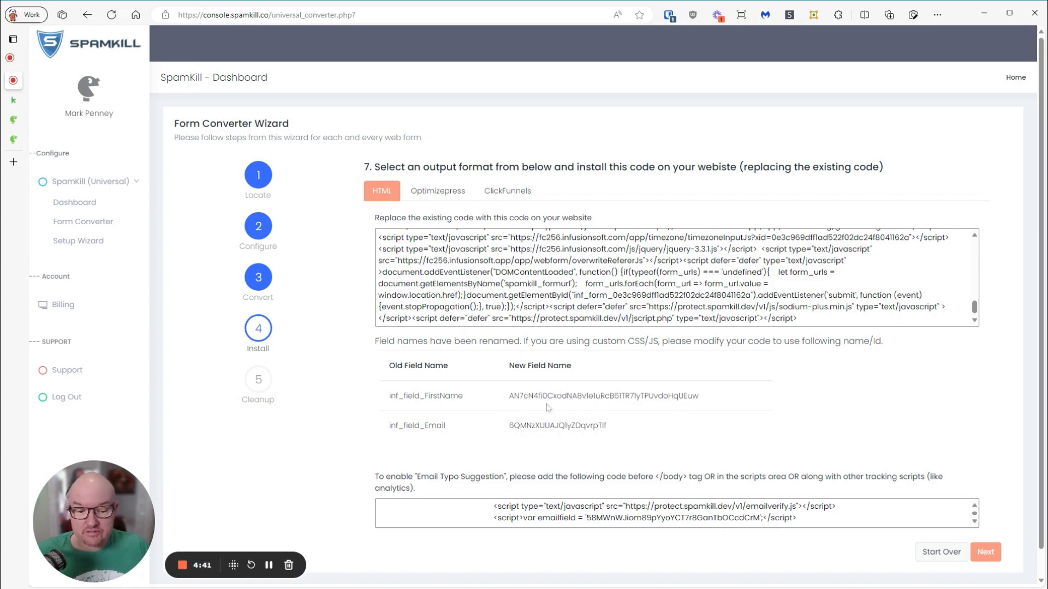
# - Copy the new inf_field_Email field name, then switch to the live demo page
pyautogui.doubleClick(425, 395)
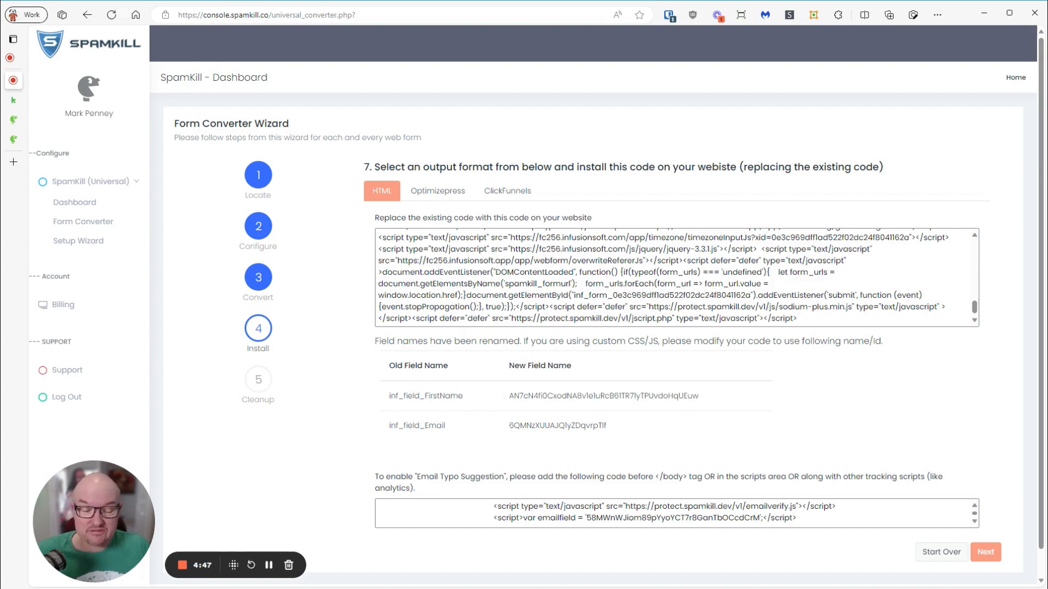
pyautogui.doubleClick(556, 425)
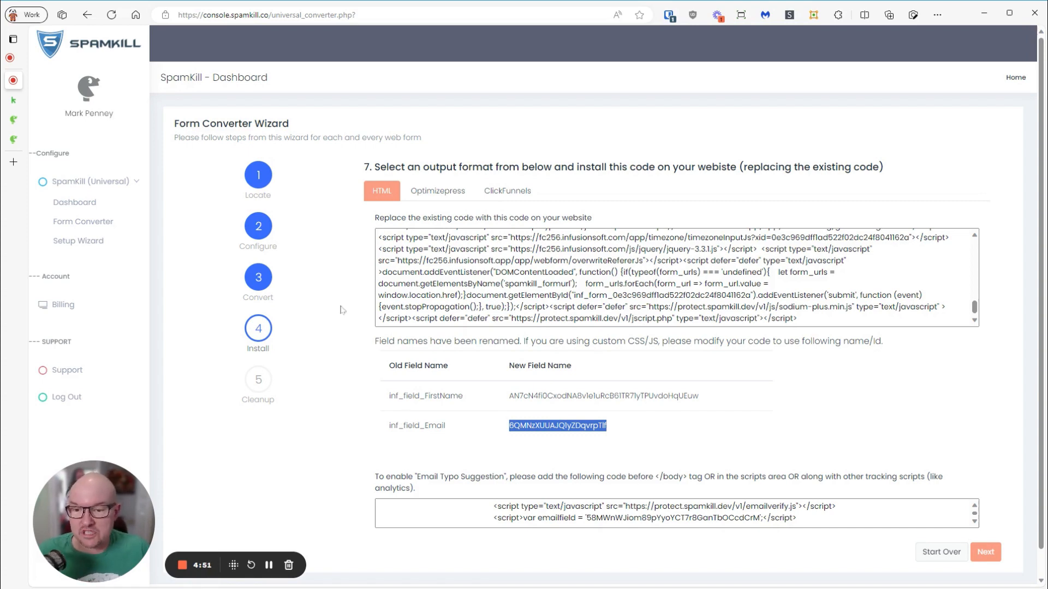
pyautogui.moveTo(37, 129)
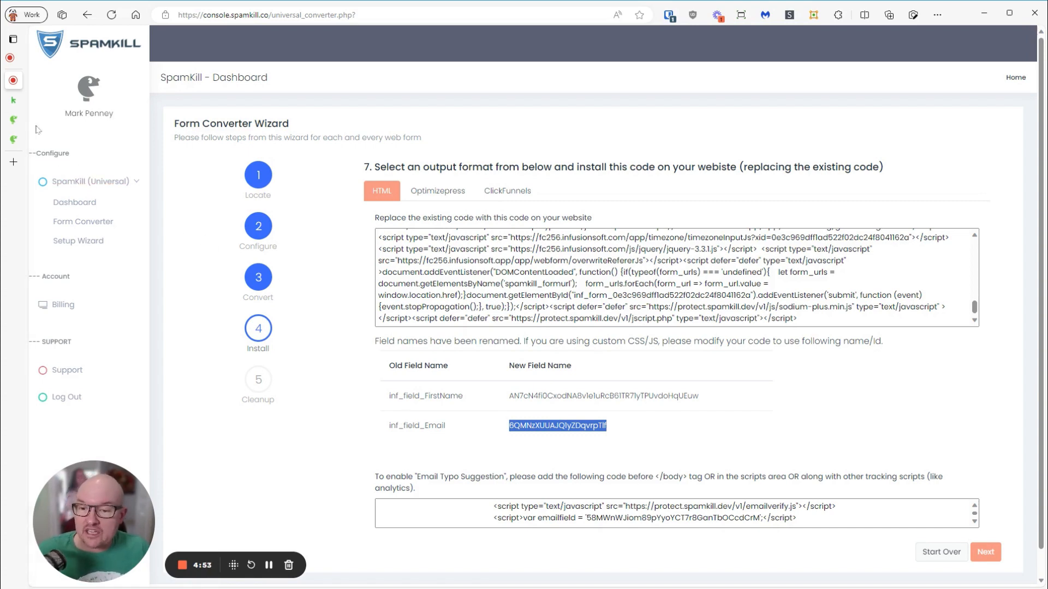
pyautogui.click(73, 139)
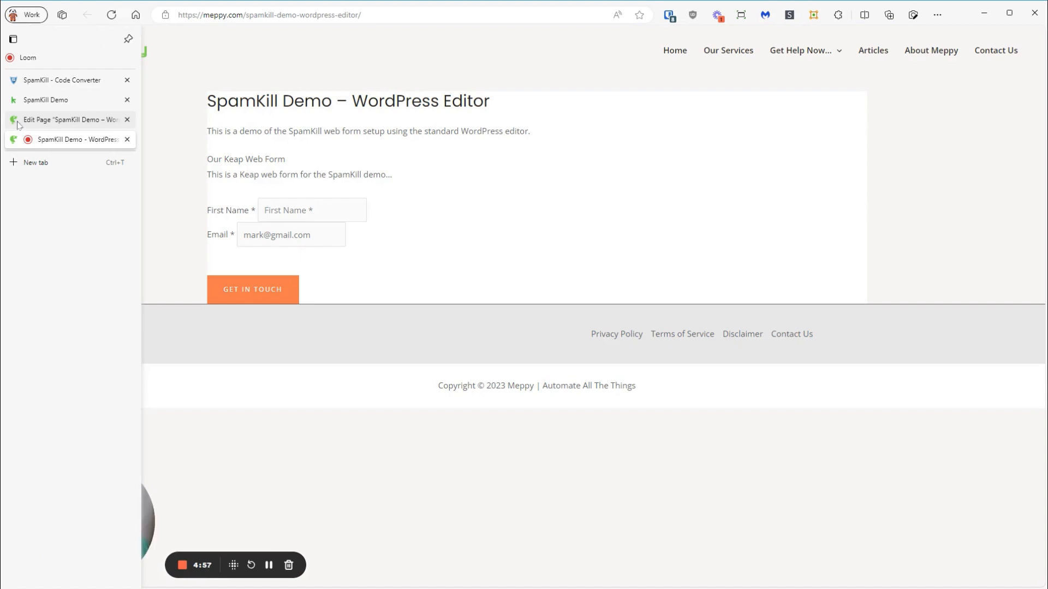
# - Update the demo page so the live form shows wide fields and a green Get In Touch button
pyautogui.click(66, 120)
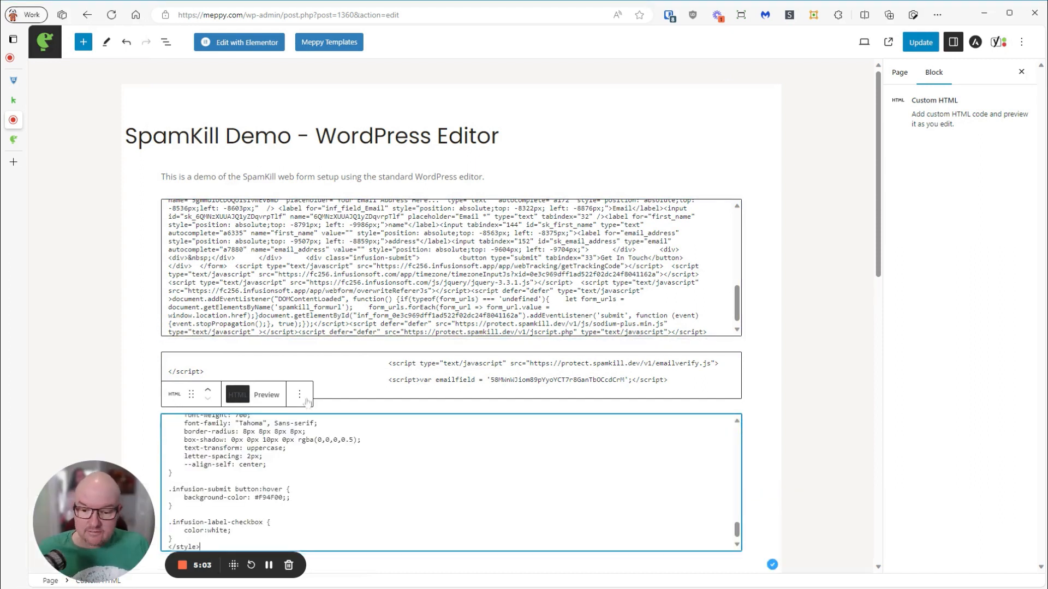
pyautogui.click(920, 42)
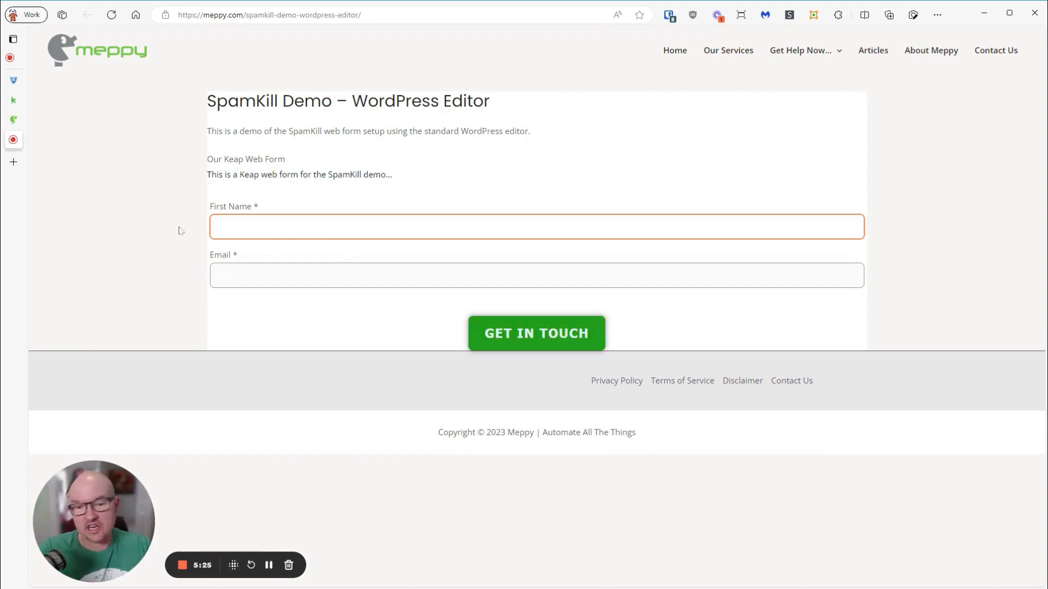
pyautogui.moveTo(140, 195)
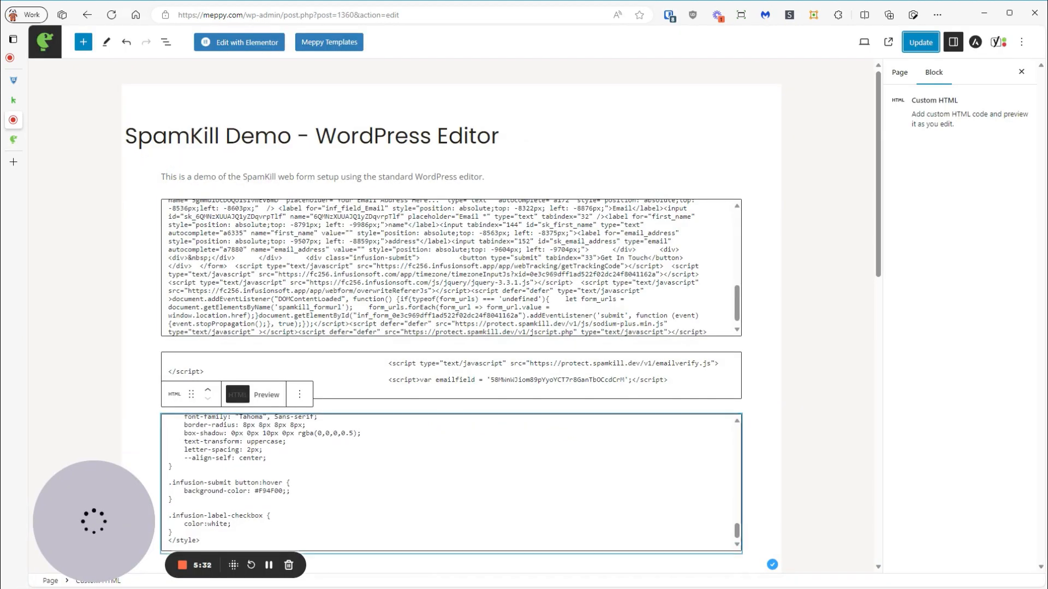
# - Review the Keap campaign overview, live demo page and SpamKill converter before editing the form
pyautogui.click(87, 14)
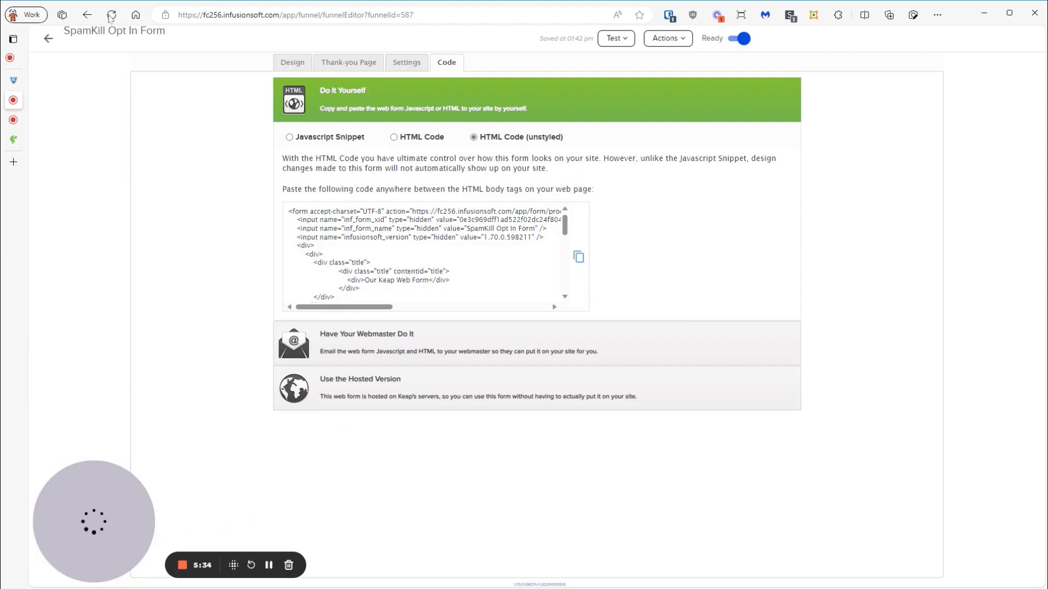
pyautogui.click(47, 38)
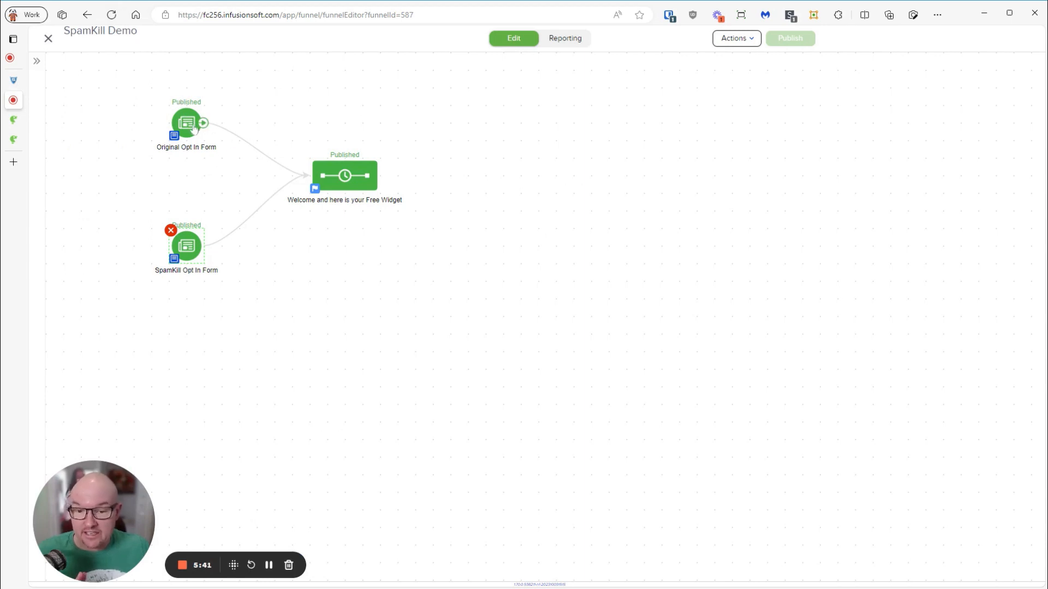
pyautogui.moveTo(35, 143)
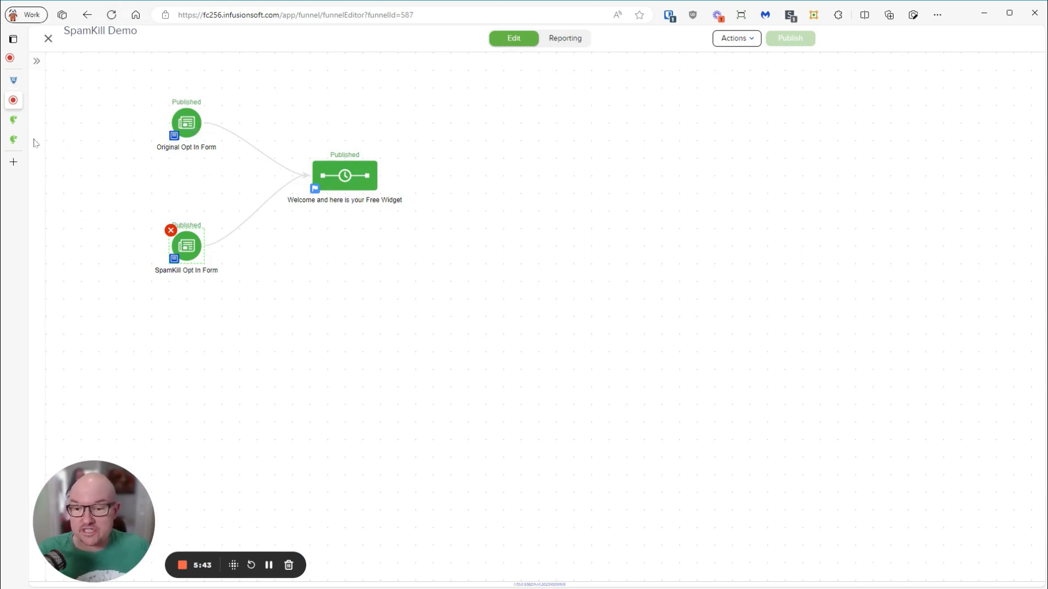
pyautogui.click(67, 140)
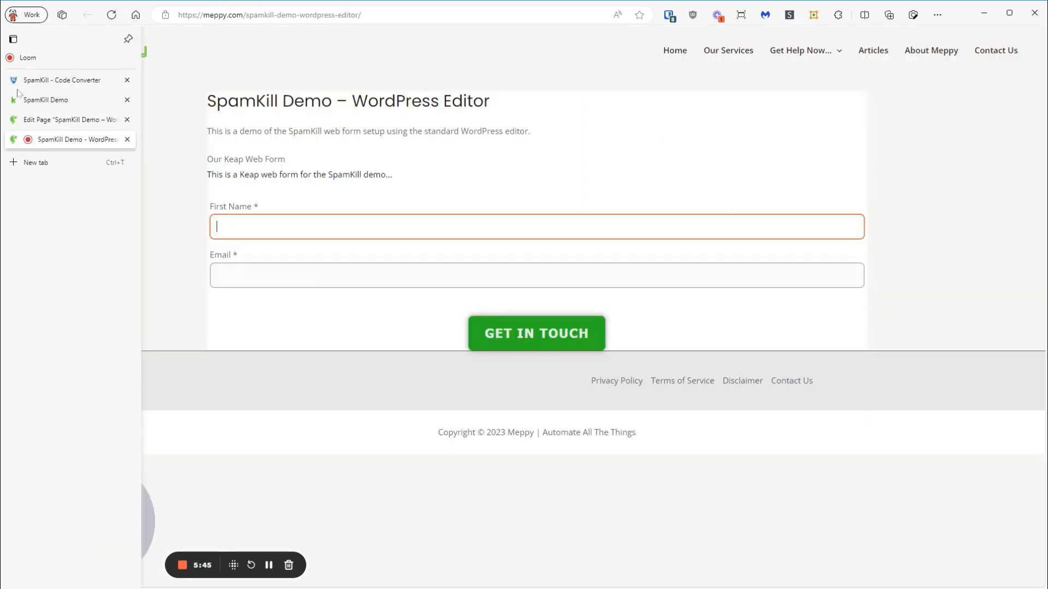
pyautogui.click(70, 80)
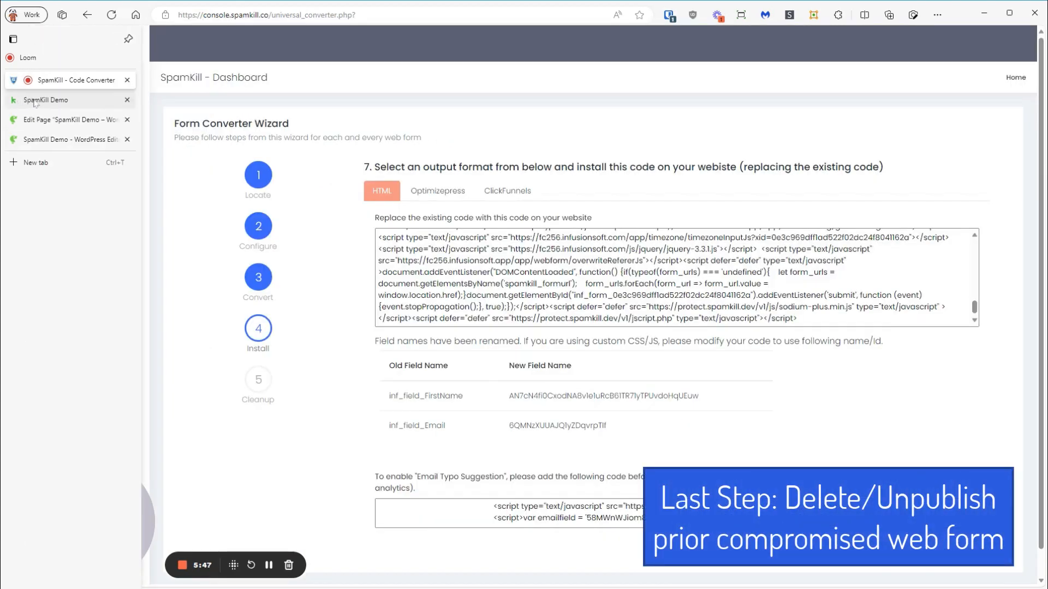
pyautogui.click(47, 100)
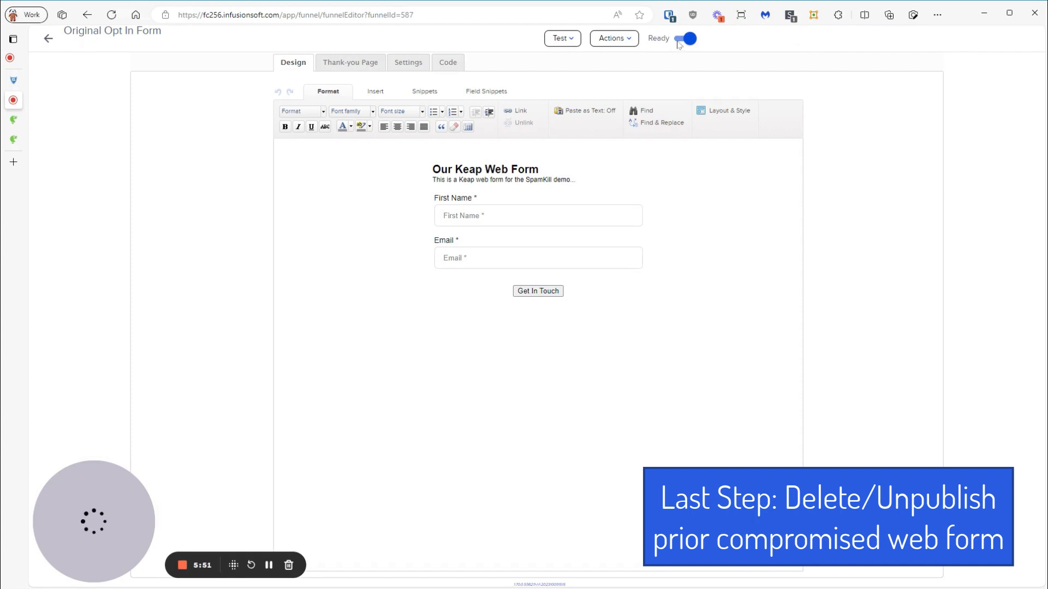
# - Set the Original Opt In Form to Draft and republish the SpamKill Demo campaign
pyautogui.click(687, 38)
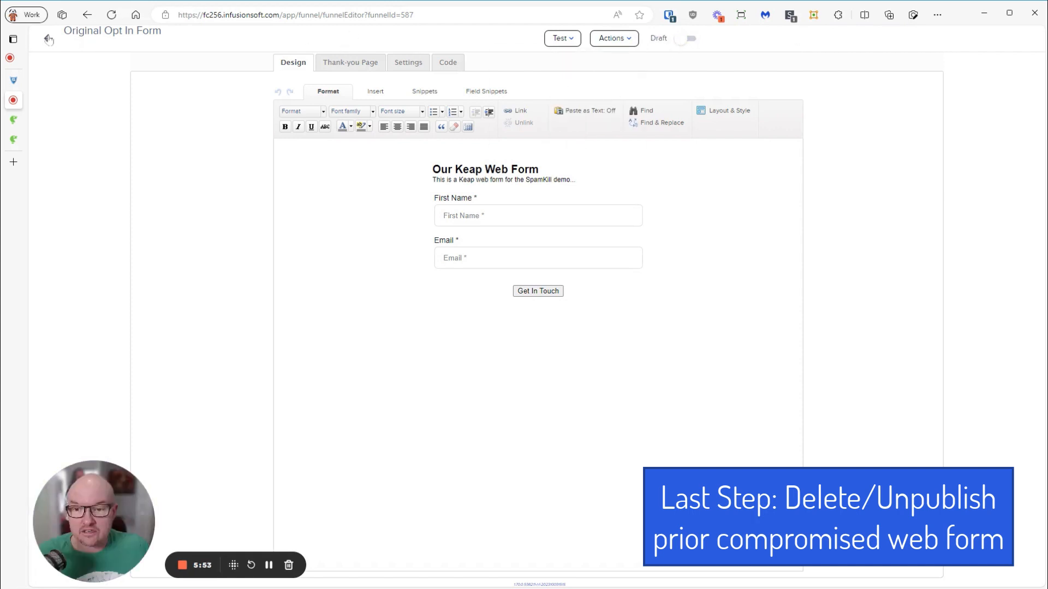
pyautogui.click(48, 38)
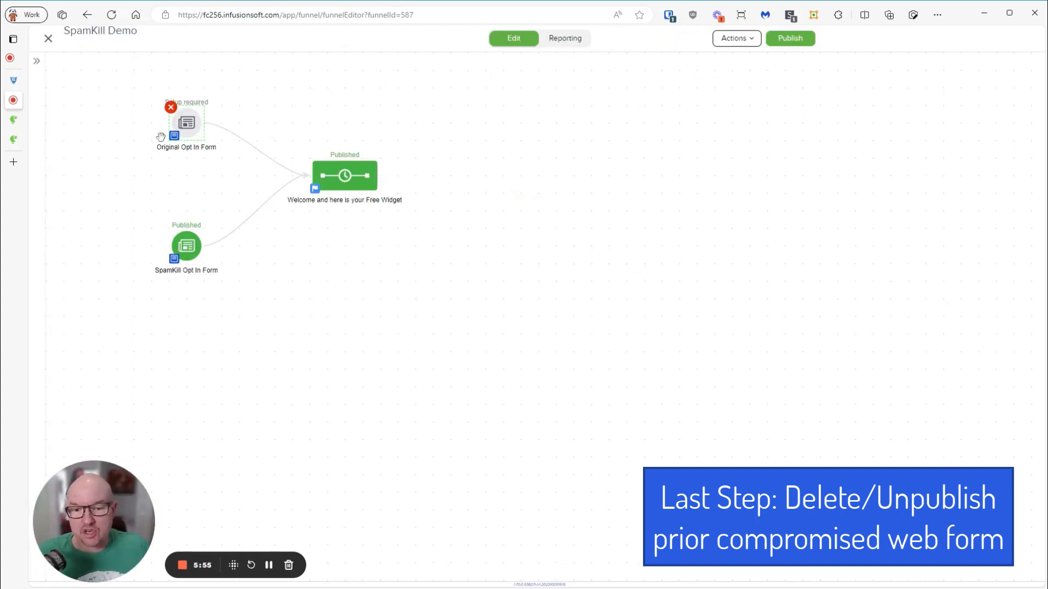
pyautogui.click(790, 39)
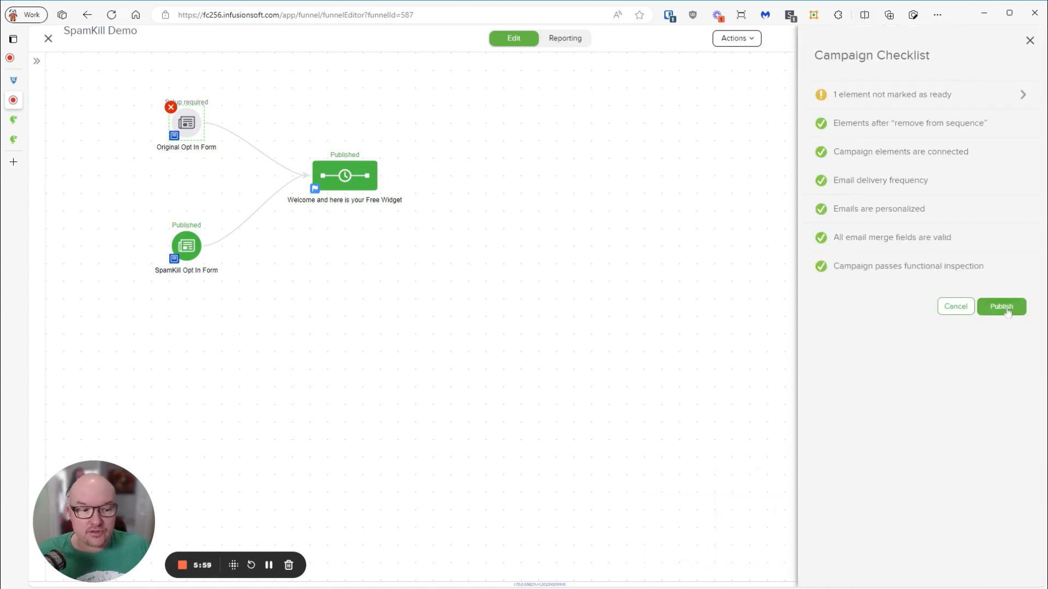
pyautogui.click(1001, 306)
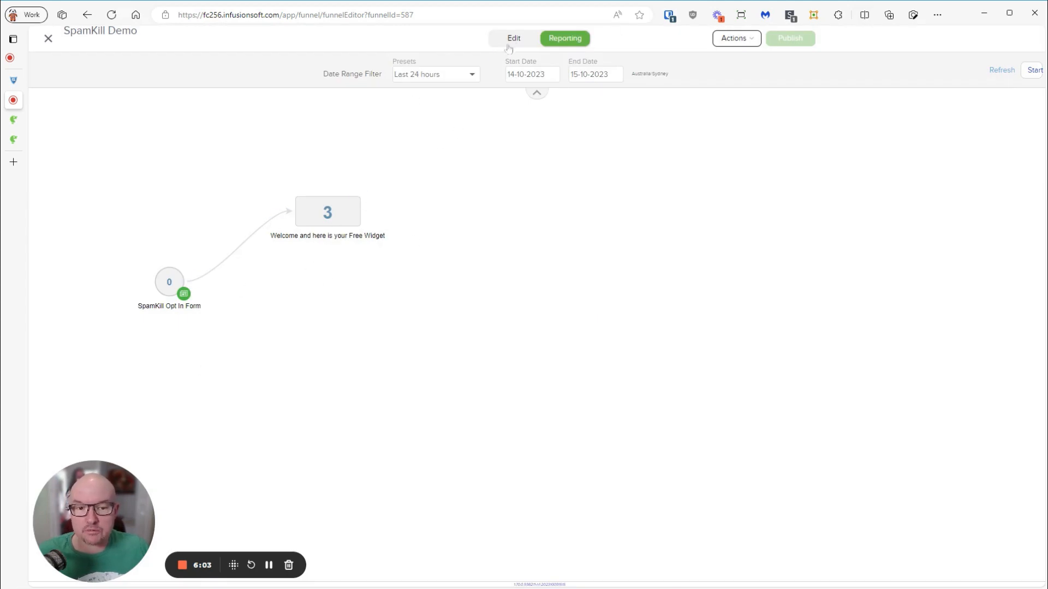
# - Return to campaign editing, then review the converter, WordPress editor and live demo page
pyautogui.click(513, 38)
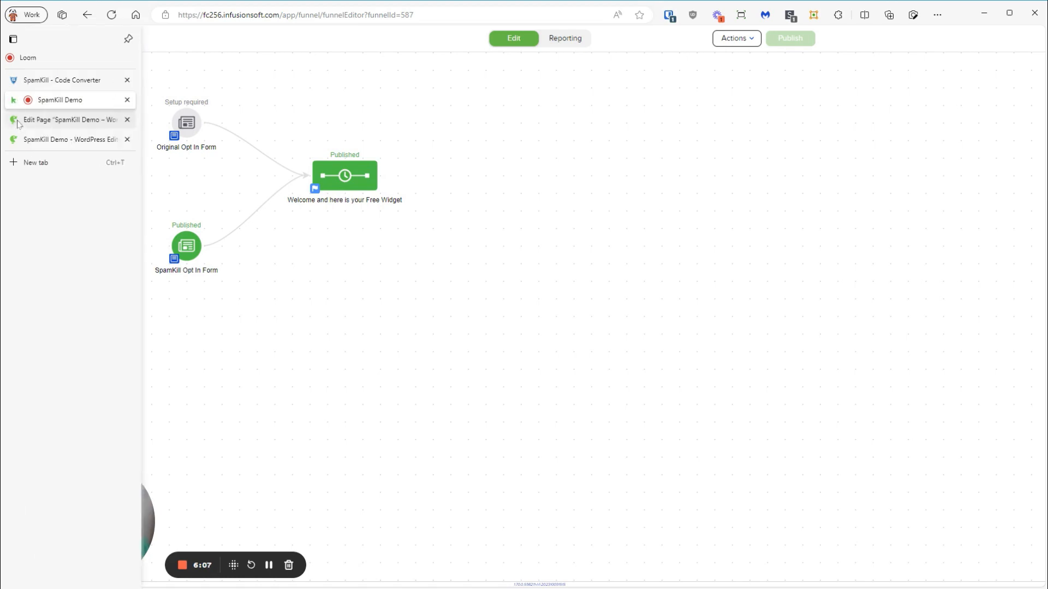
pyautogui.click(73, 80)
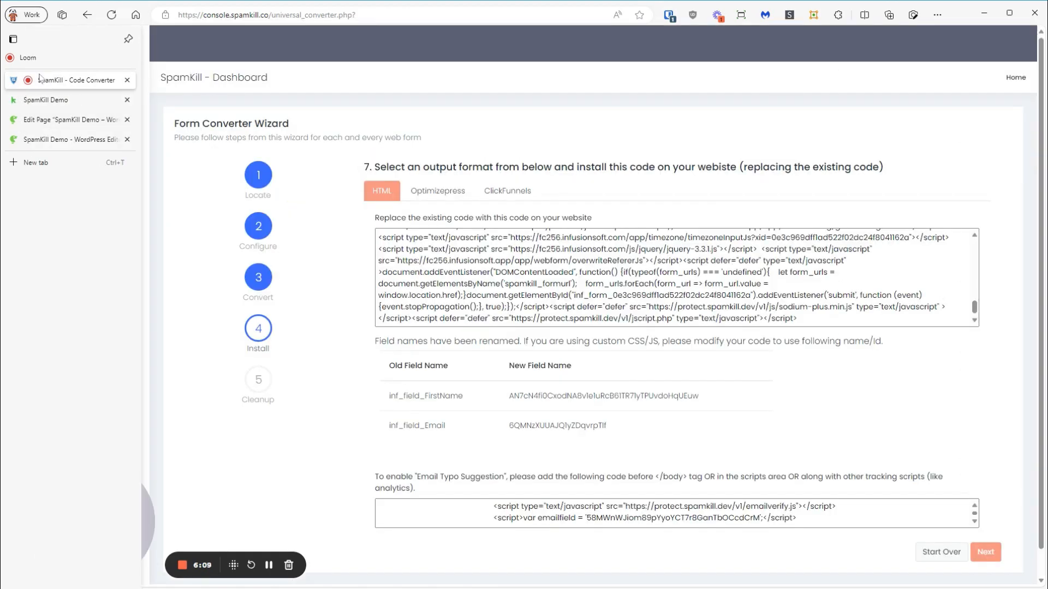
pyautogui.click(63, 121)
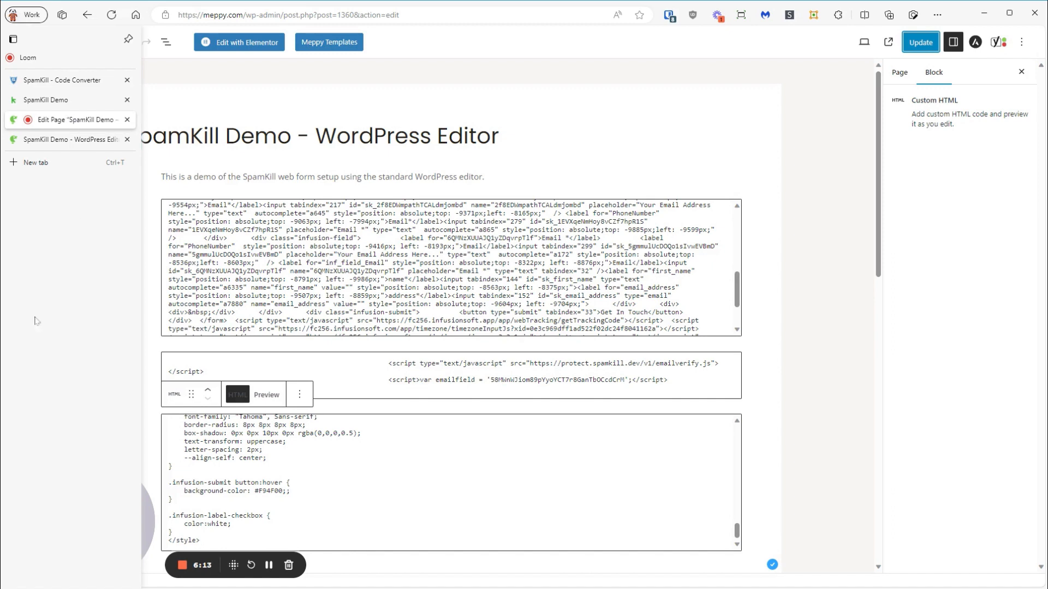
pyautogui.click(73, 139)
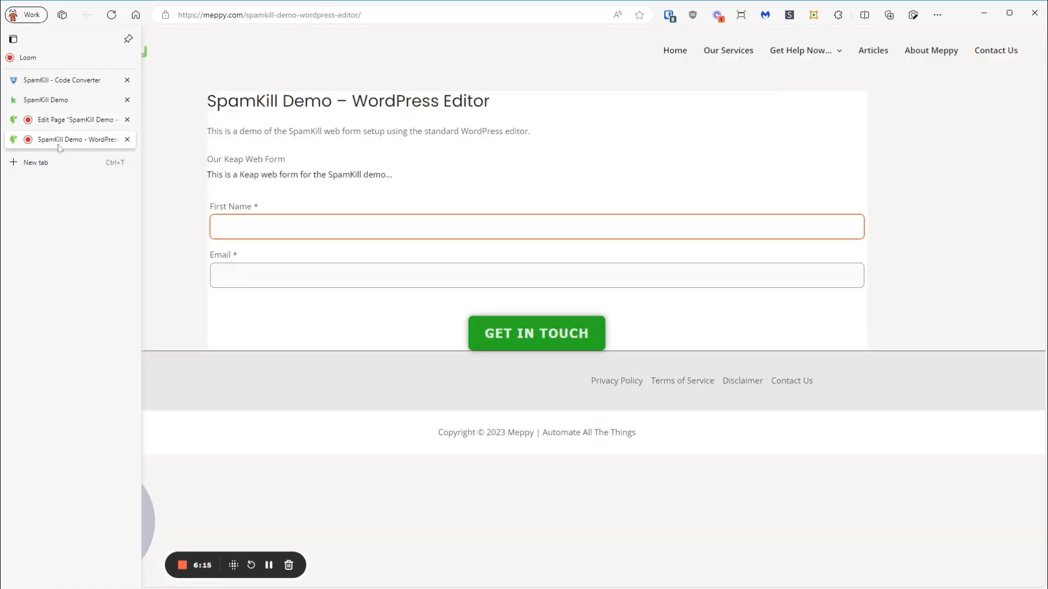